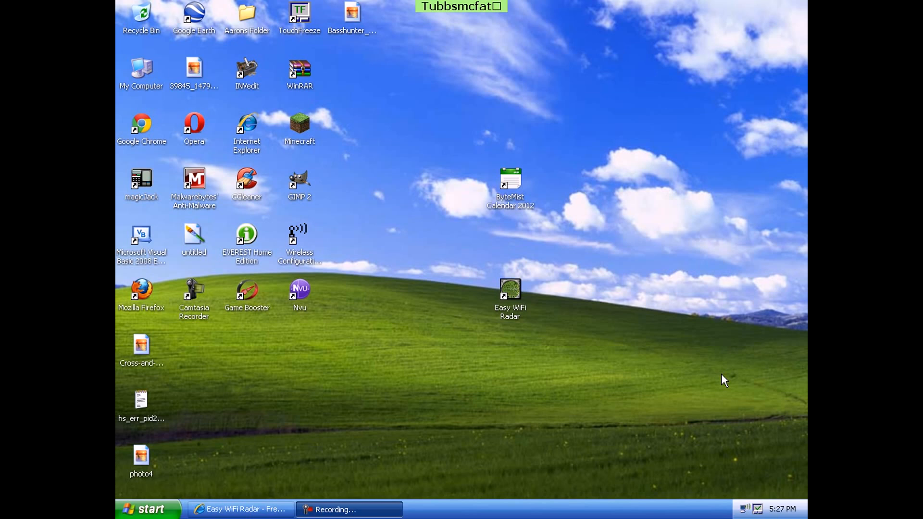
pyautogui.moveTo(684, 341)
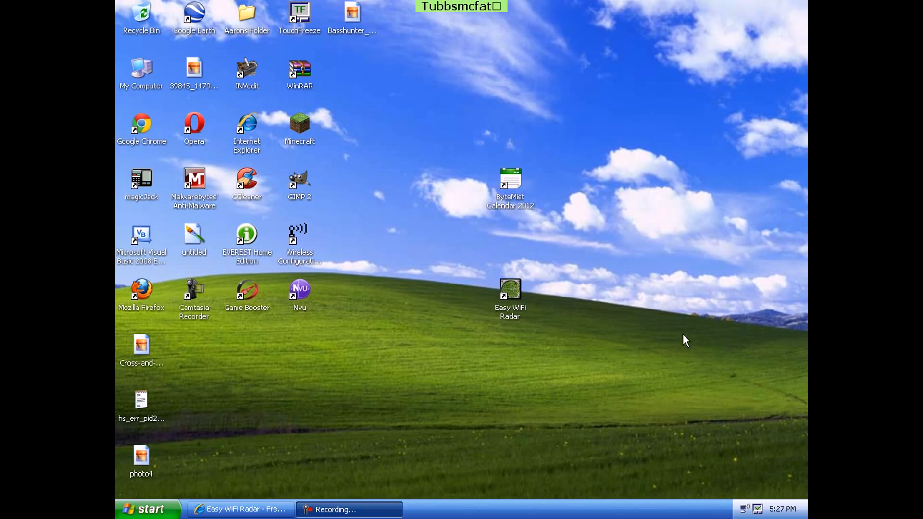
pyautogui.moveTo(540, 314)
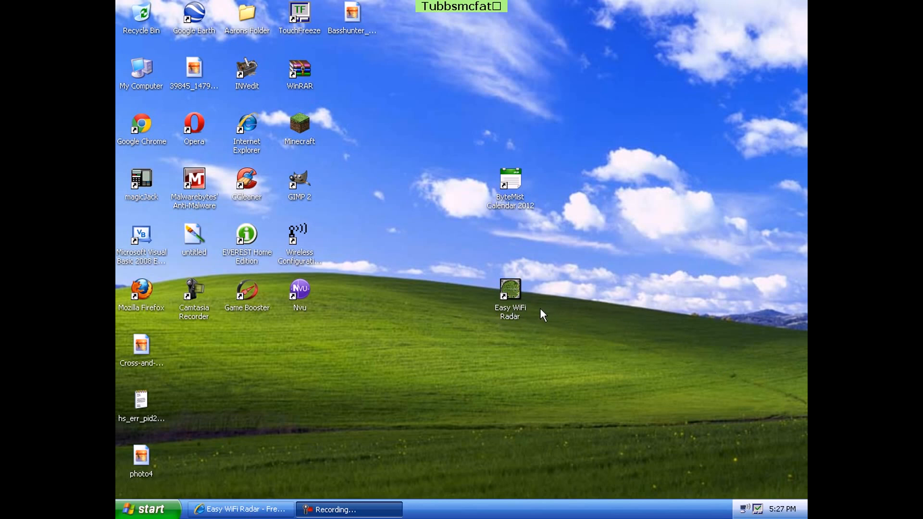
pyautogui.moveTo(464, 271)
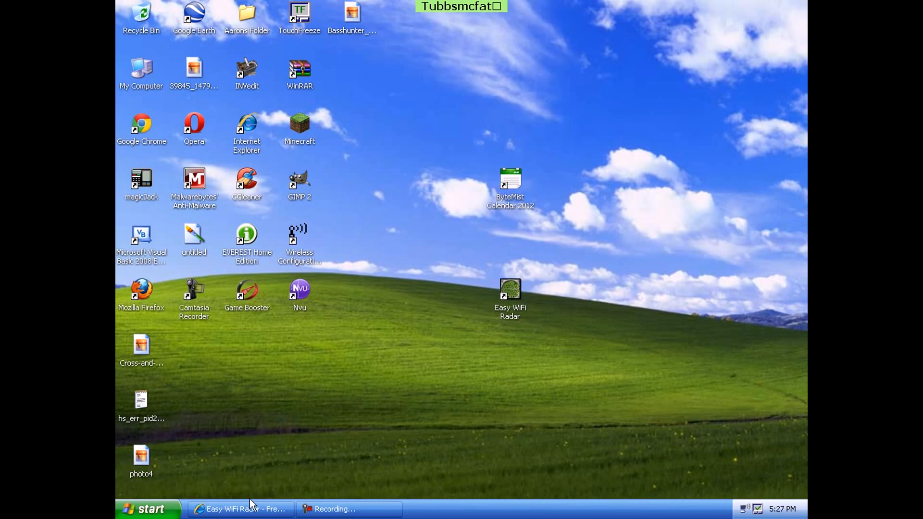
# Bring the download page window back to the front.
pyautogui.click(241, 509)
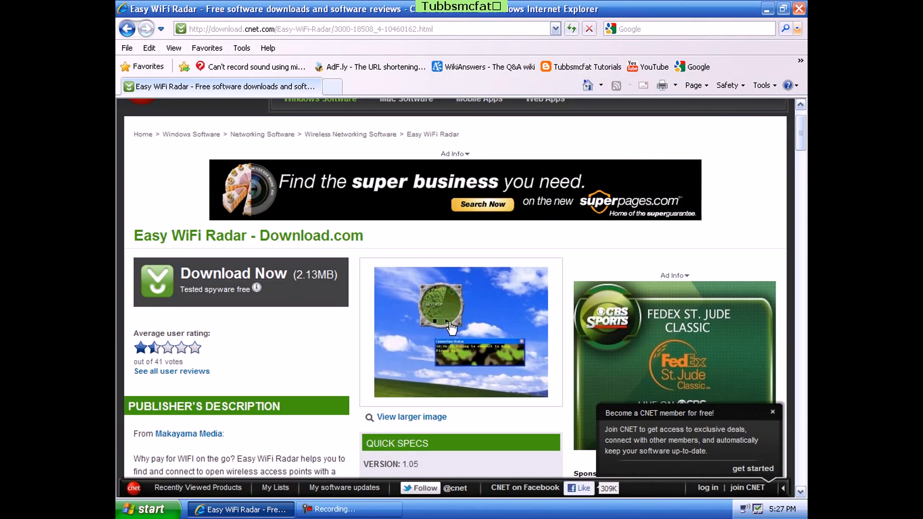
pyautogui.moveTo(433, 349)
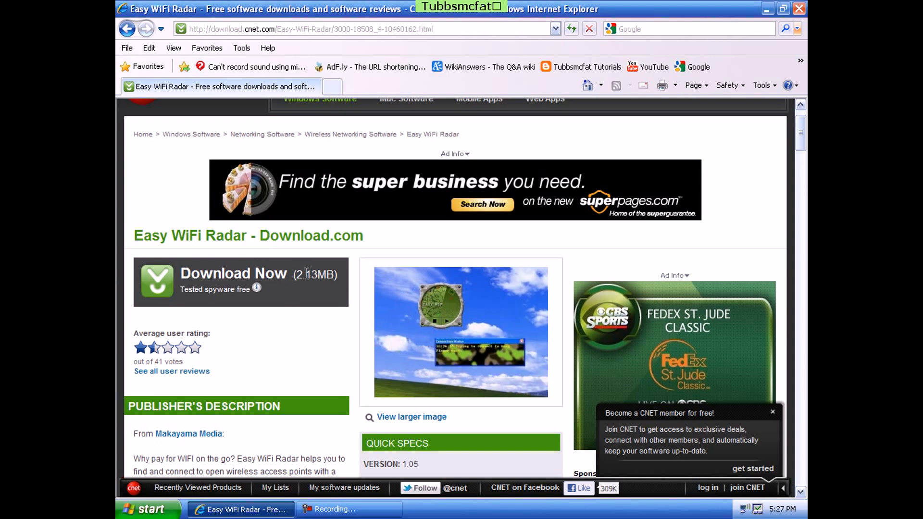
pyautogui.moveTo(271, 277)
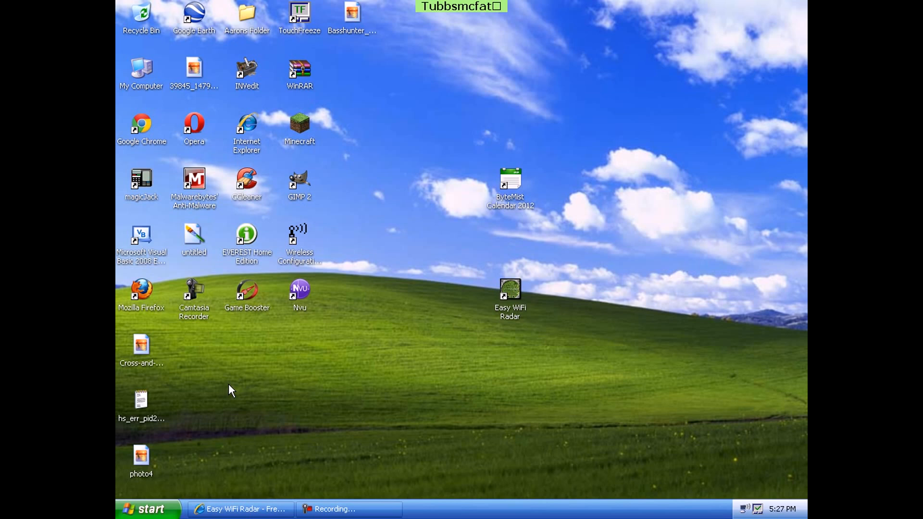
pyautogui.moveTo(482, 314)
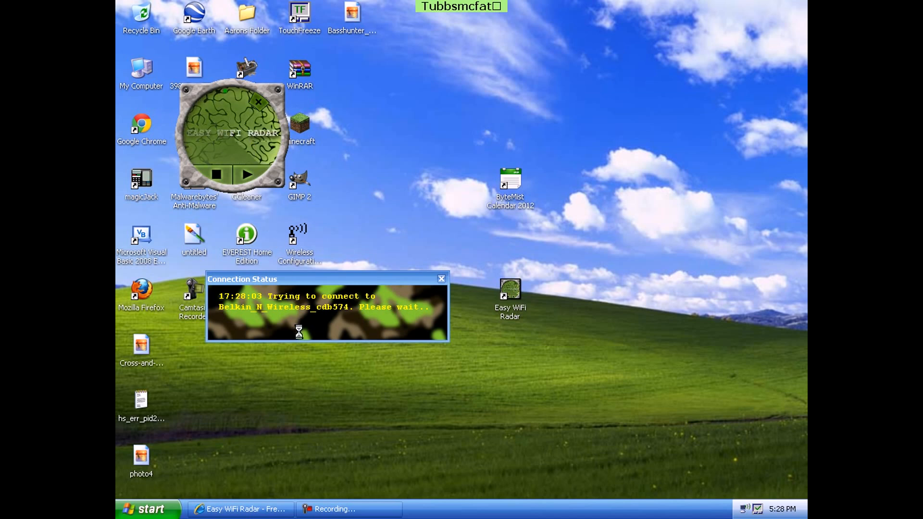
pyautogui.moveTo(367, 252)
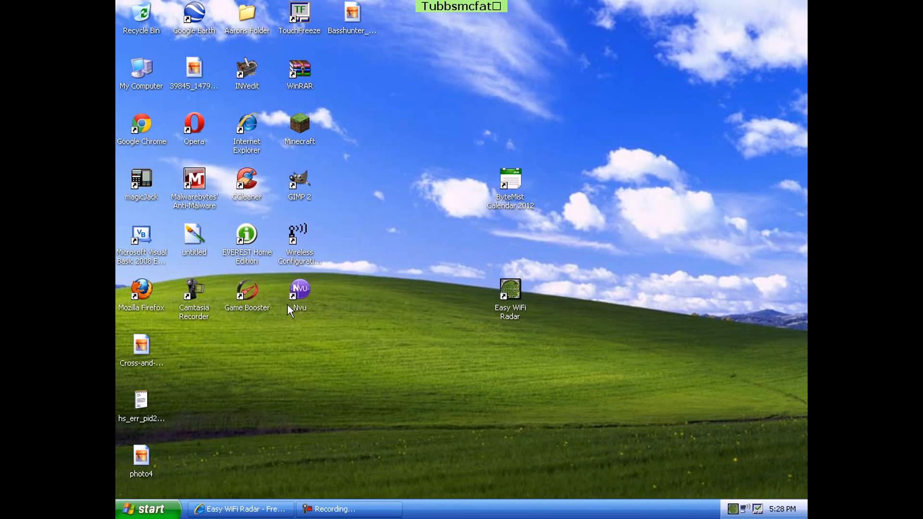
pyautogui.moveTo(434, 366)
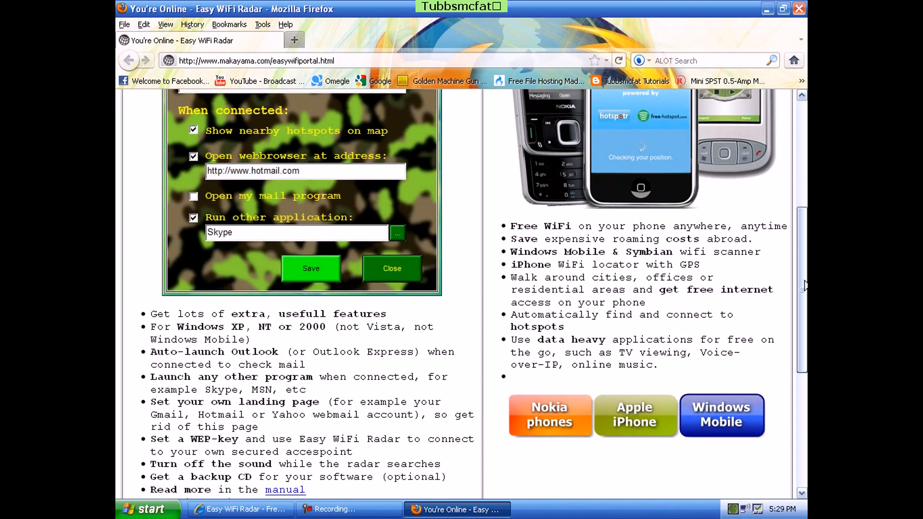
# Scroll through the You're Online page, then close the Firefox window.
pyautogui.scroll(-3)
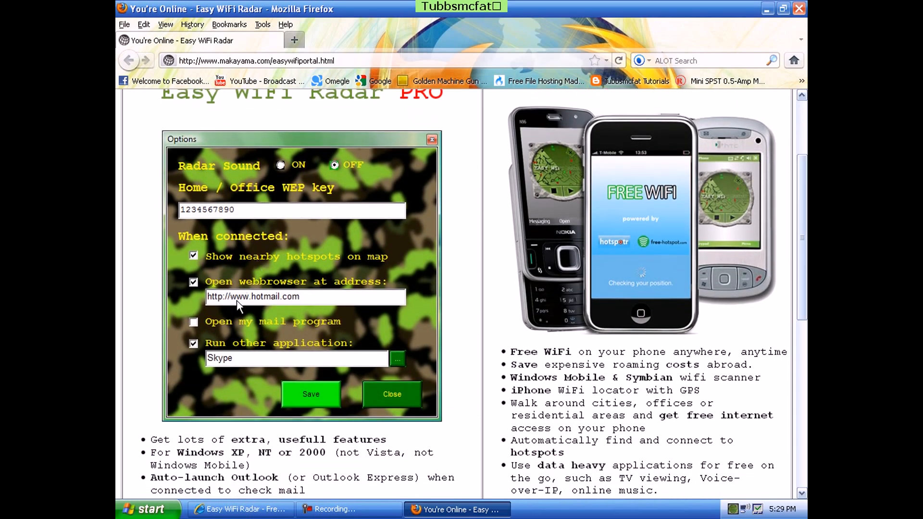
pyautogui.moveTo(274, 277)
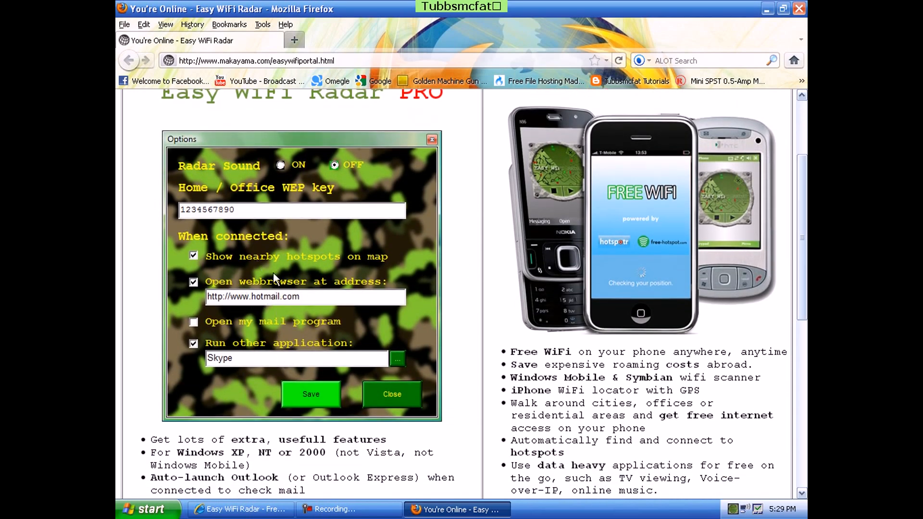
pyautogui.moveTo(311, 341)
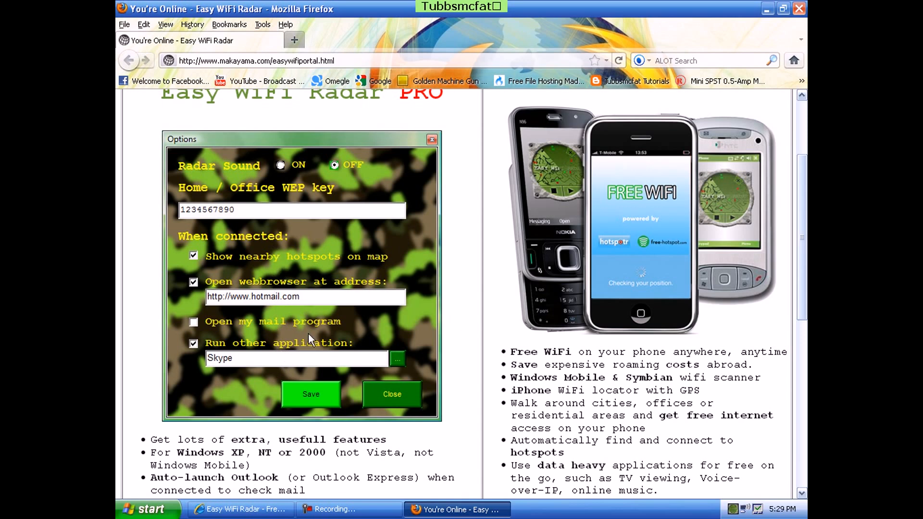
pyautogui.moveTo(372, 317)
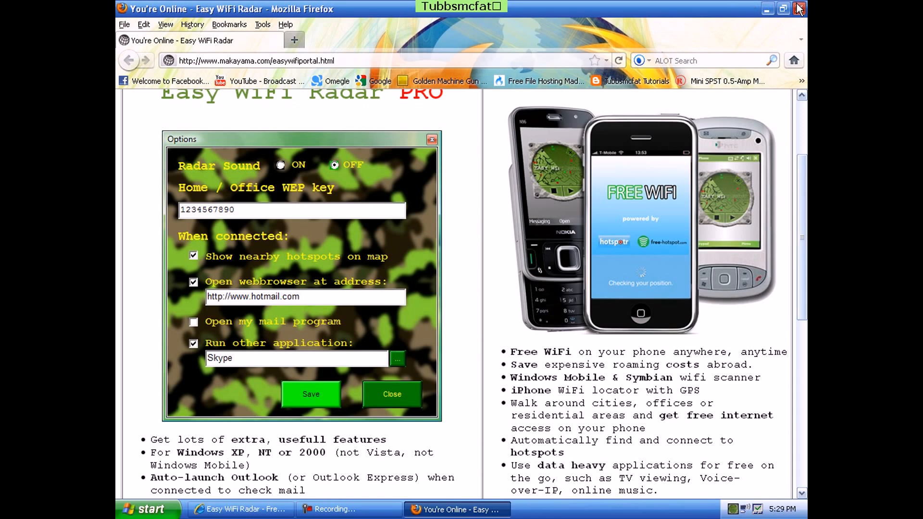
pyautogui.click(799, 8)
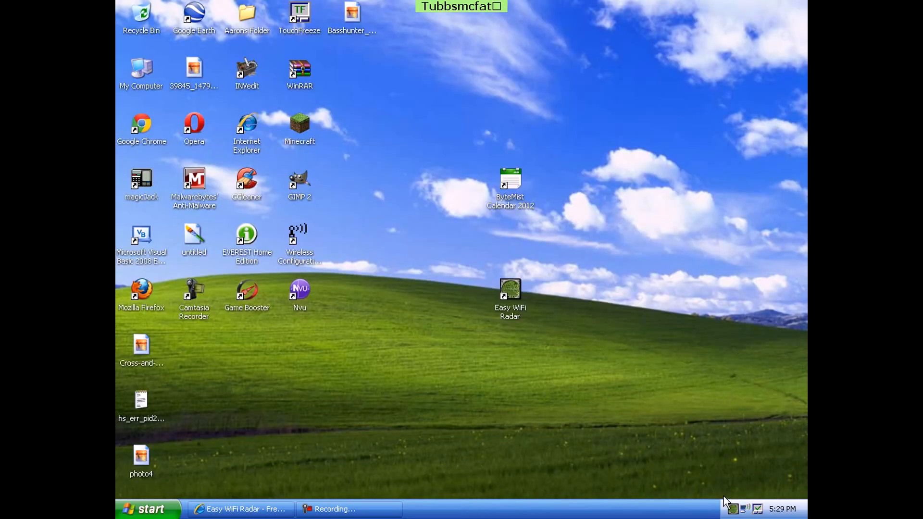